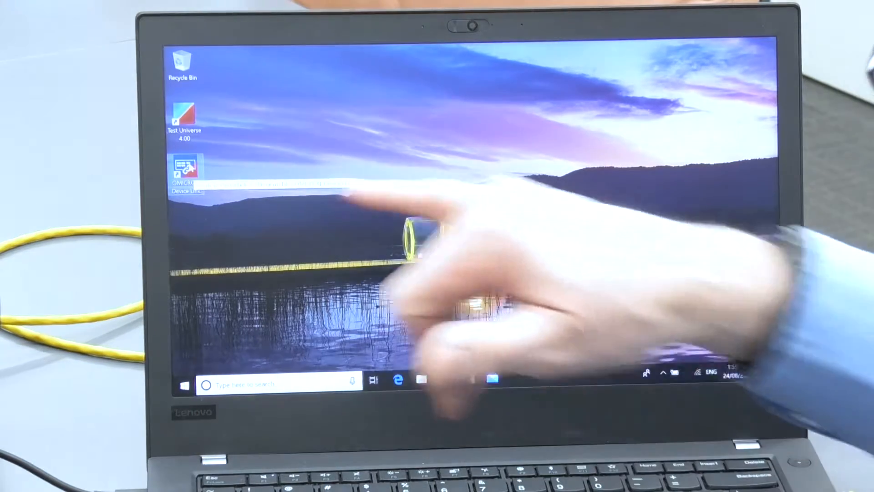
# - Check the test set connection in Device Link, then launch Test Universe 4.00
pyautogui.doubleClick(187, 173)
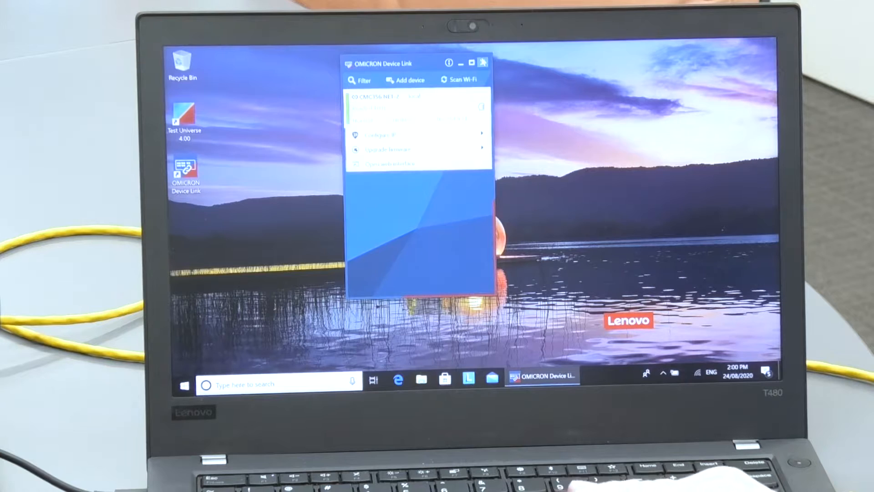
pyautogui.click(482, 62)
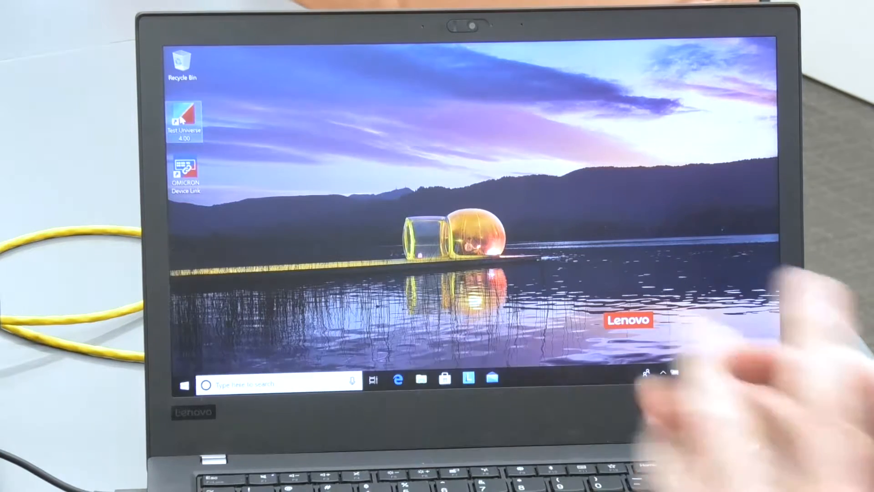
pyautogui.doubleClick(186, 119)
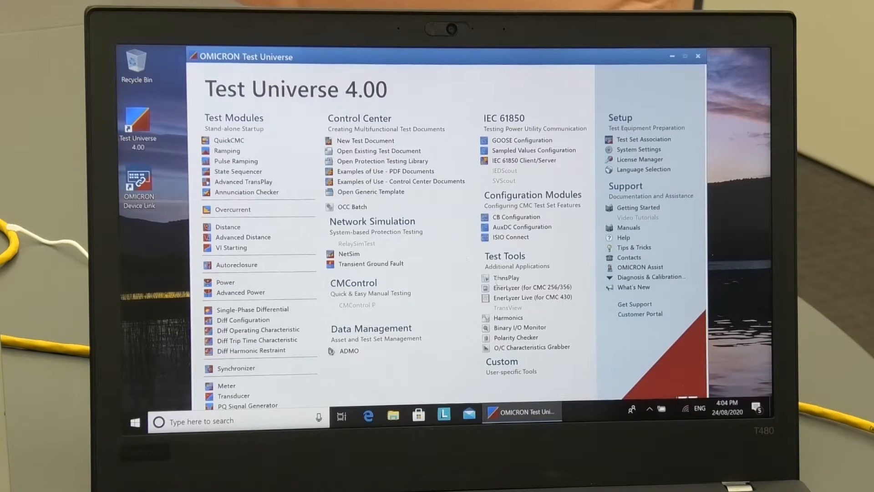
pyautogui.moveTo(506, 318)
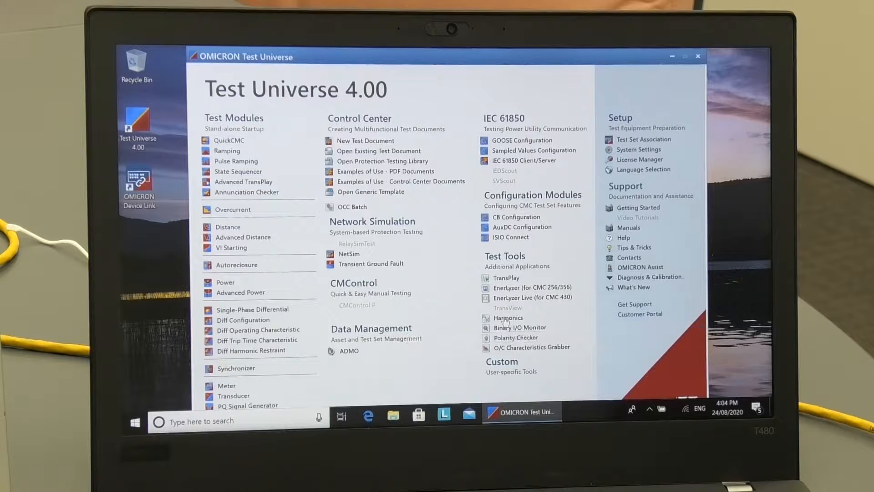
# - Launch the Harmonics test tool from the Test Tools section
pyautogui.click(508, 318)
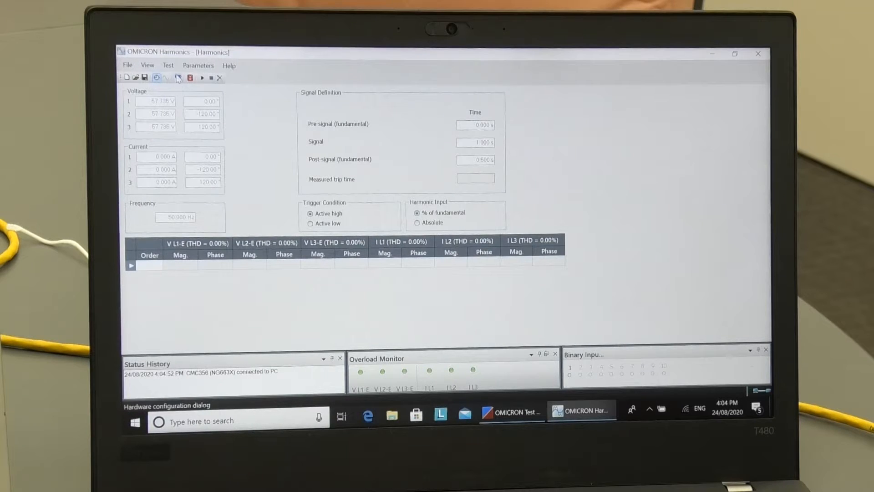
pyautogui.moveTo(177, 76)
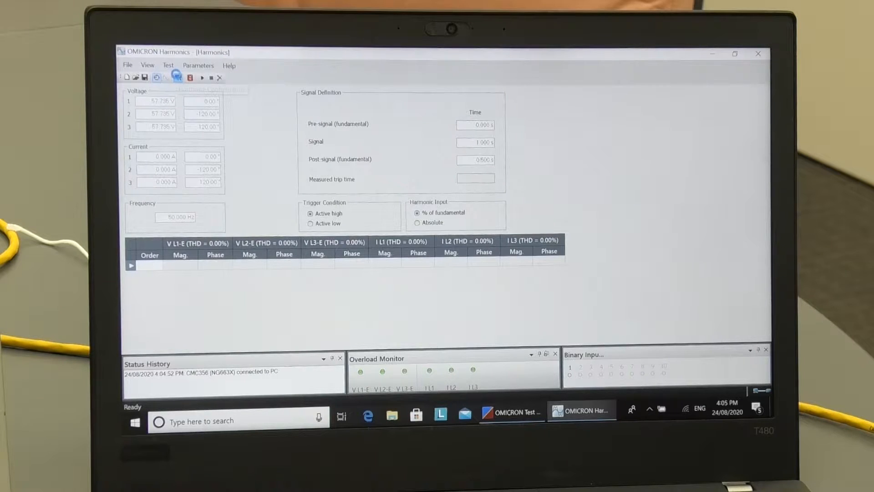
# - Set the hardware configuration to 3x300V, 85VA voltage and 3x32A, 430VA current outputs and apply it
pyautogui.click(177, 77)
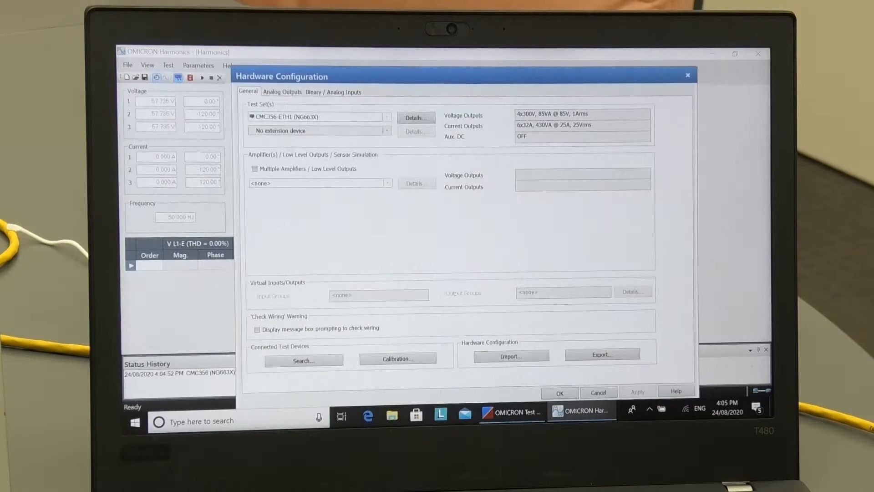
pyautogui.click(415, 117)
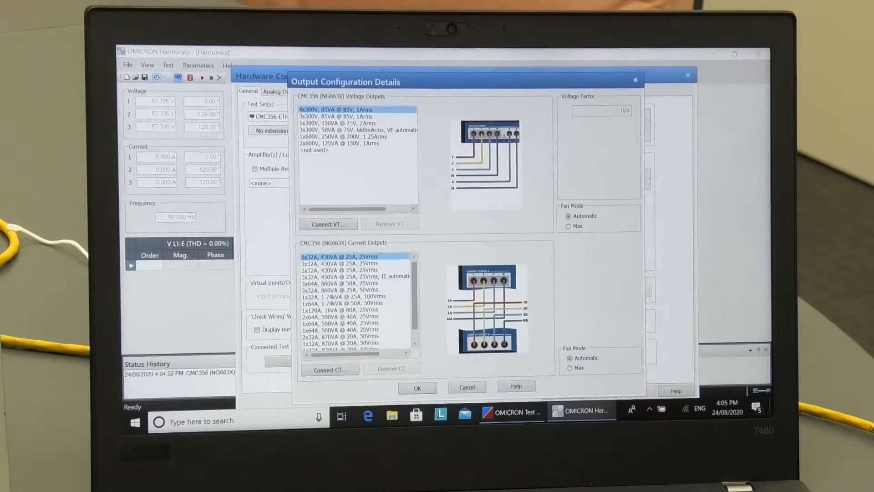
pyautogui.click(357, 116)
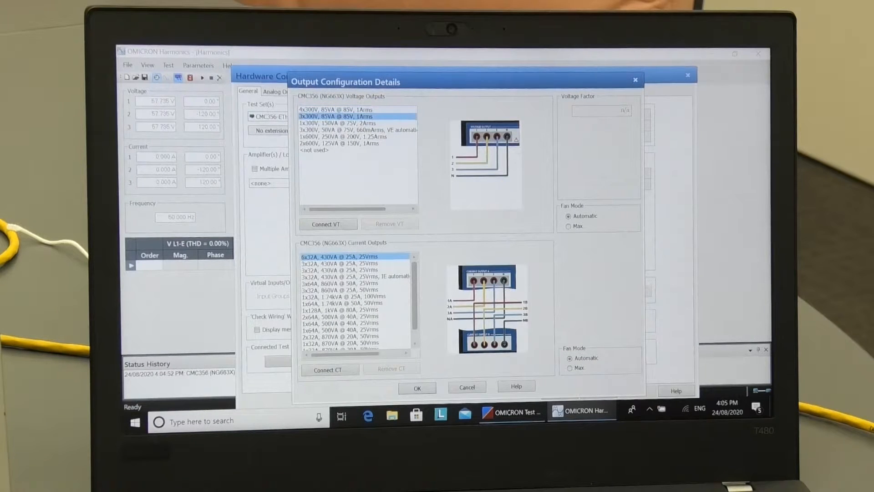
pyautogui.click(355, 263)
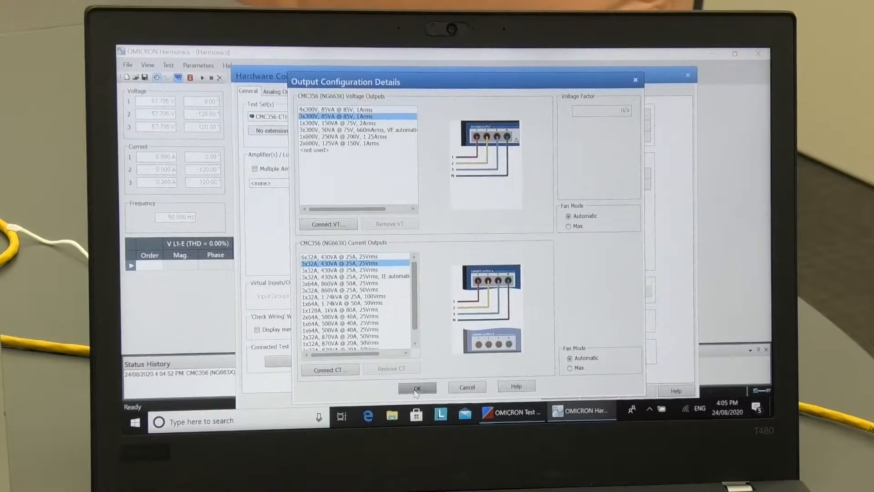
pyautogui.click(417, 387)
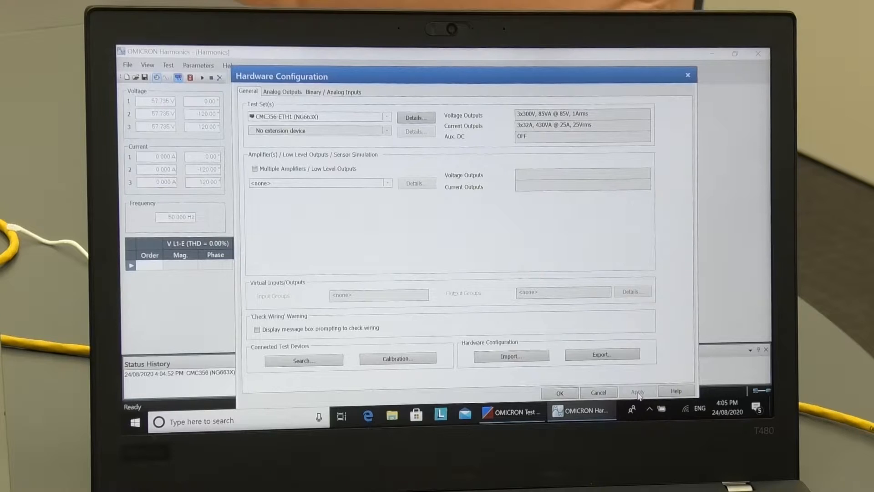
pyautogui.click(559, 392)
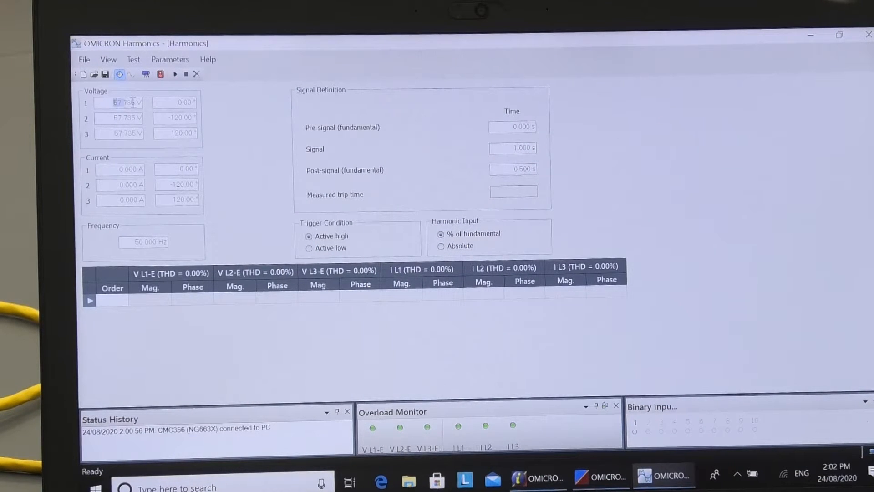
# - Enter 100 V for the phase voltage magnitudes in the fundamental row
pyautogui.write('100.000 V')
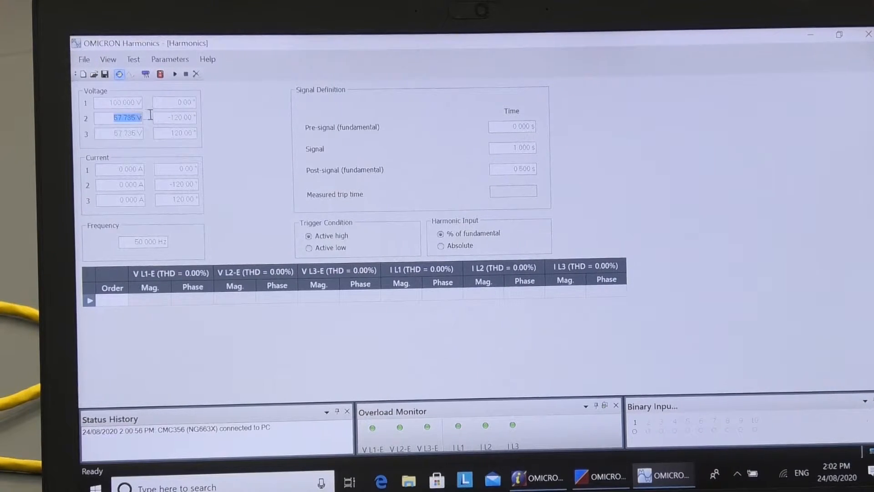
pyautogui.write('100.000 V')
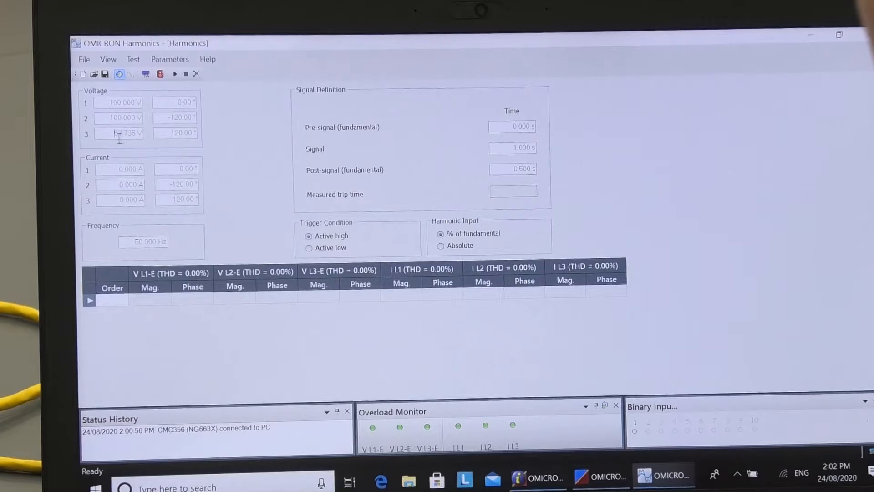
pyautogui.tripleClick(118, 132)
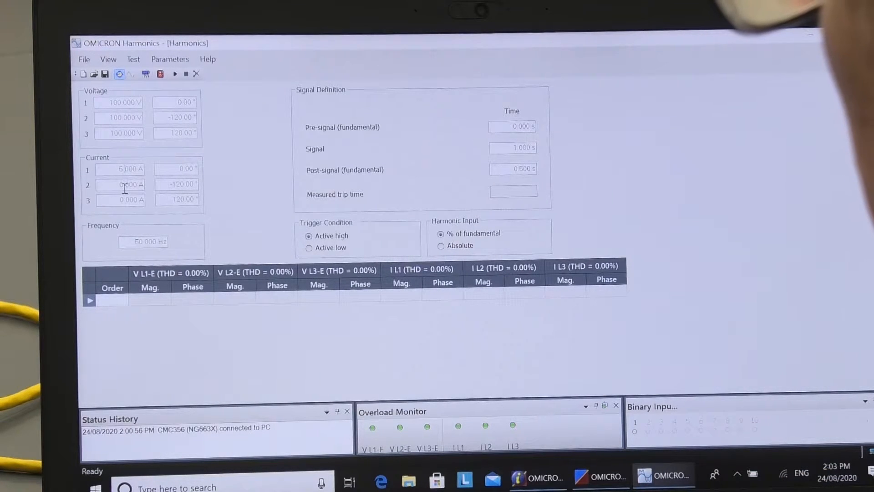
pyautogui.moveTo(173, 214)
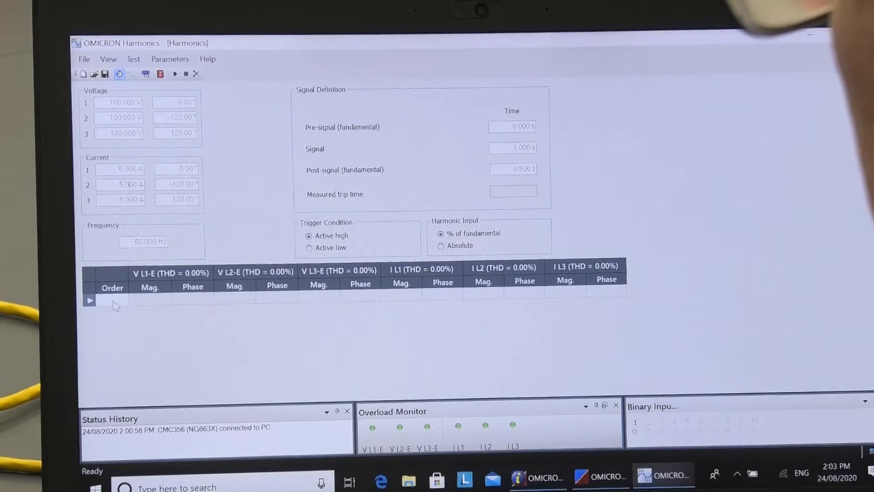
# - Add a 3rd-order harmonic row with current magnitudes 6 %, 7 % and 8 %
pyautogui.click(124, 300)
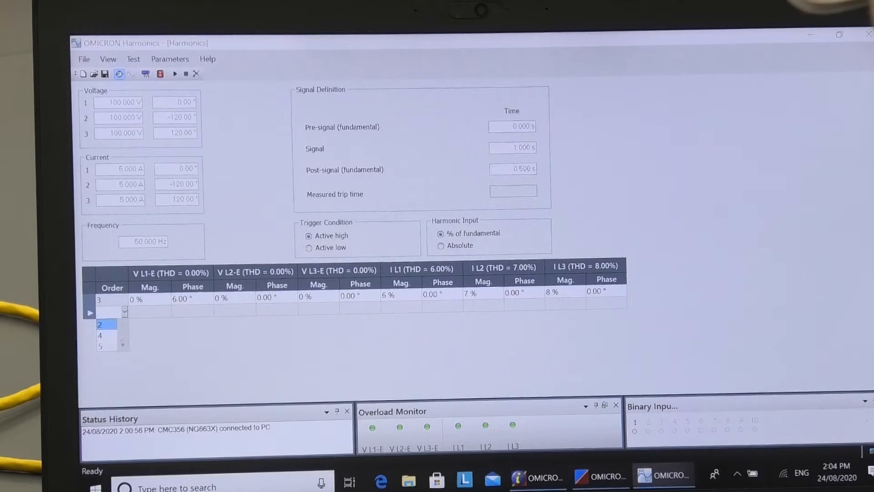
# - Add a 5th-order row with currents 9 %, 9 %, 10 % at 180° phase
pyautogui.click(99, 346)
pyautogui.write('180')
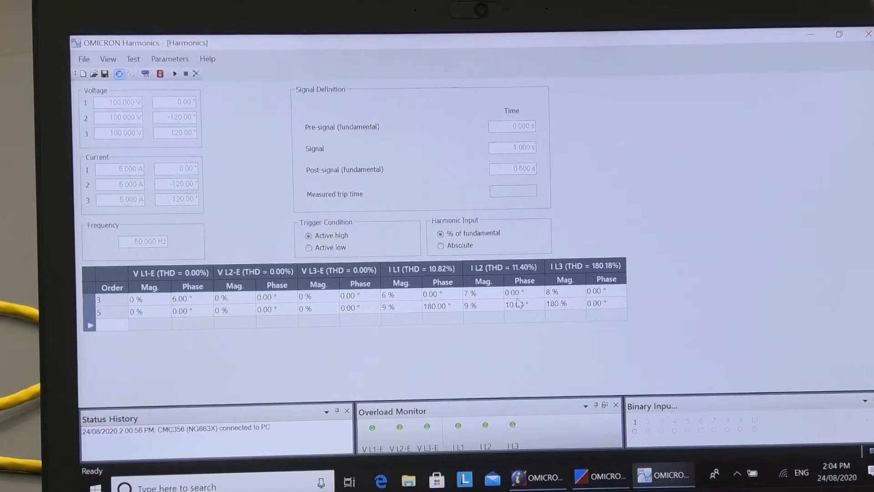
pyautogui.doubleClick(514, 305)
pyautogui.write('180')
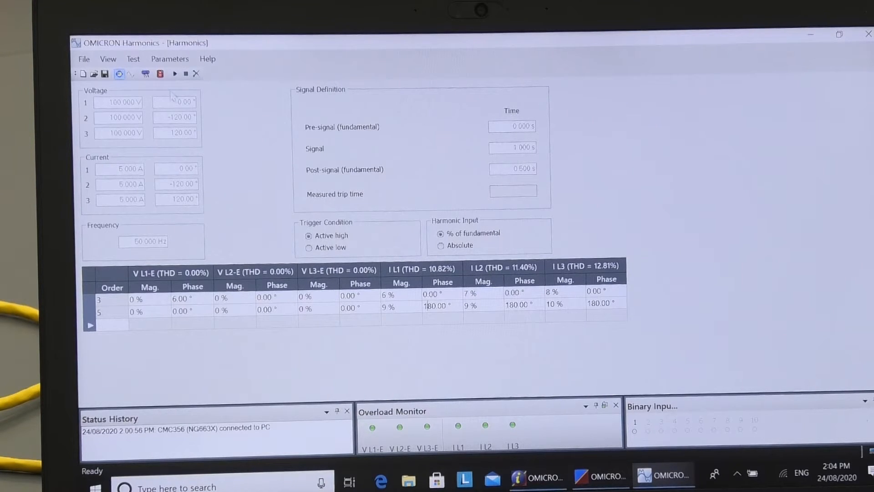
pyautogui.moveTo(159, 74)
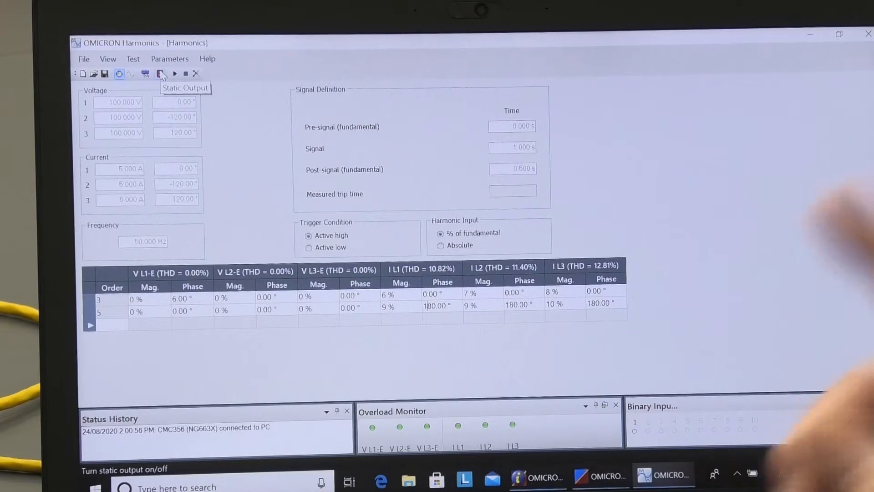